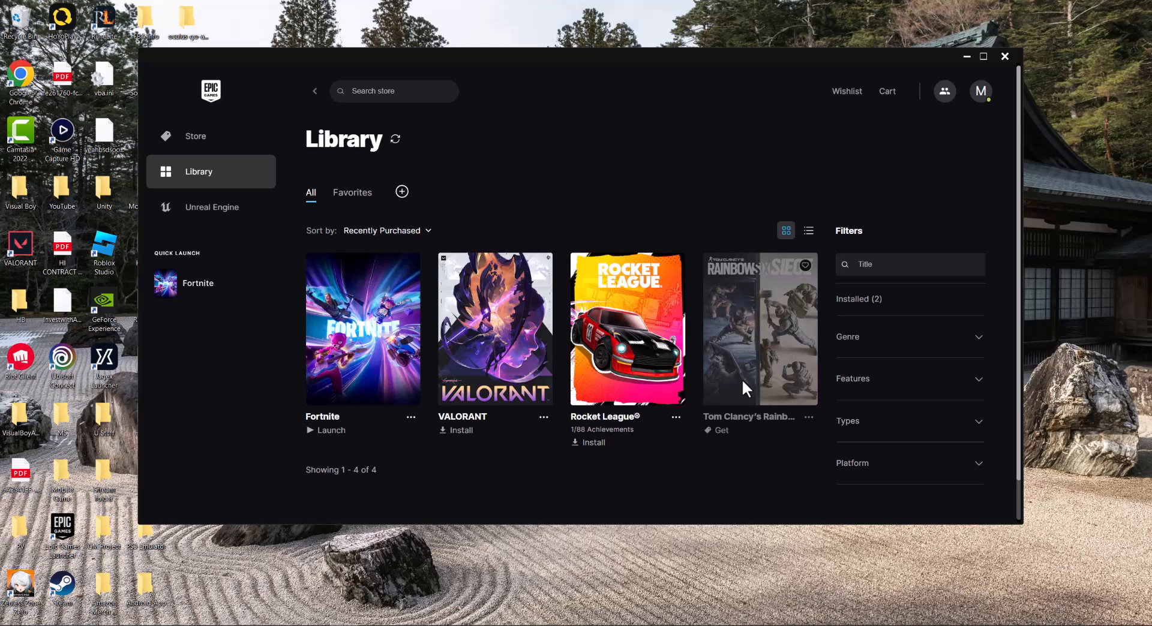
mouse_move(282, 582)
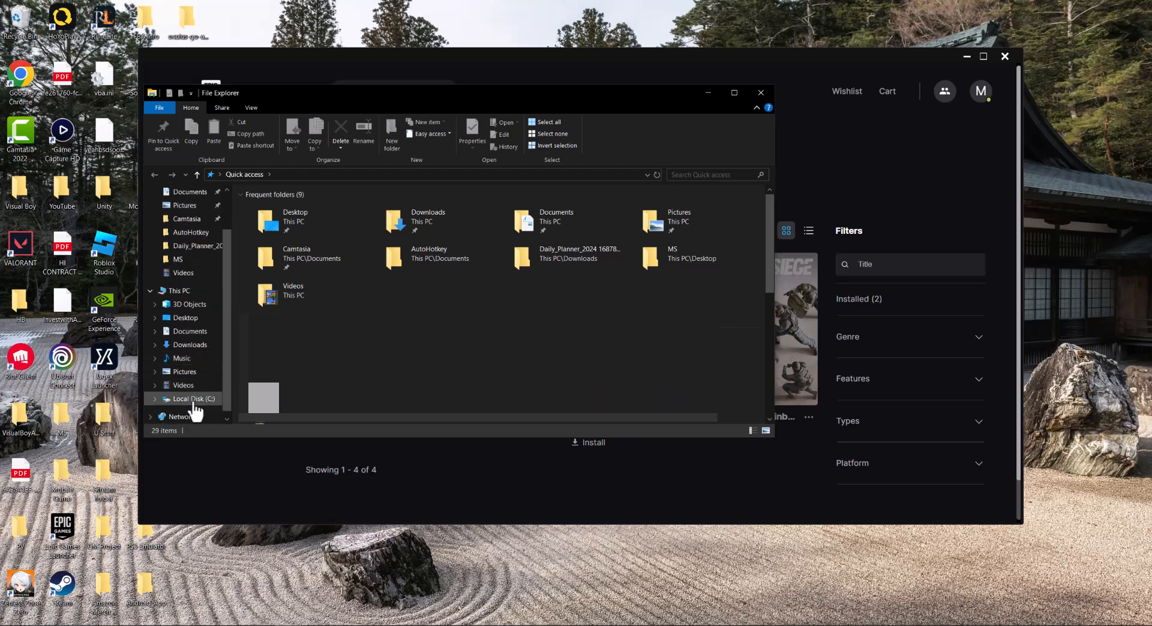
- Navigate from Local Disk (C:) through Program Files and FortniteGame into the Win64 binaries folder
click(195, 399)
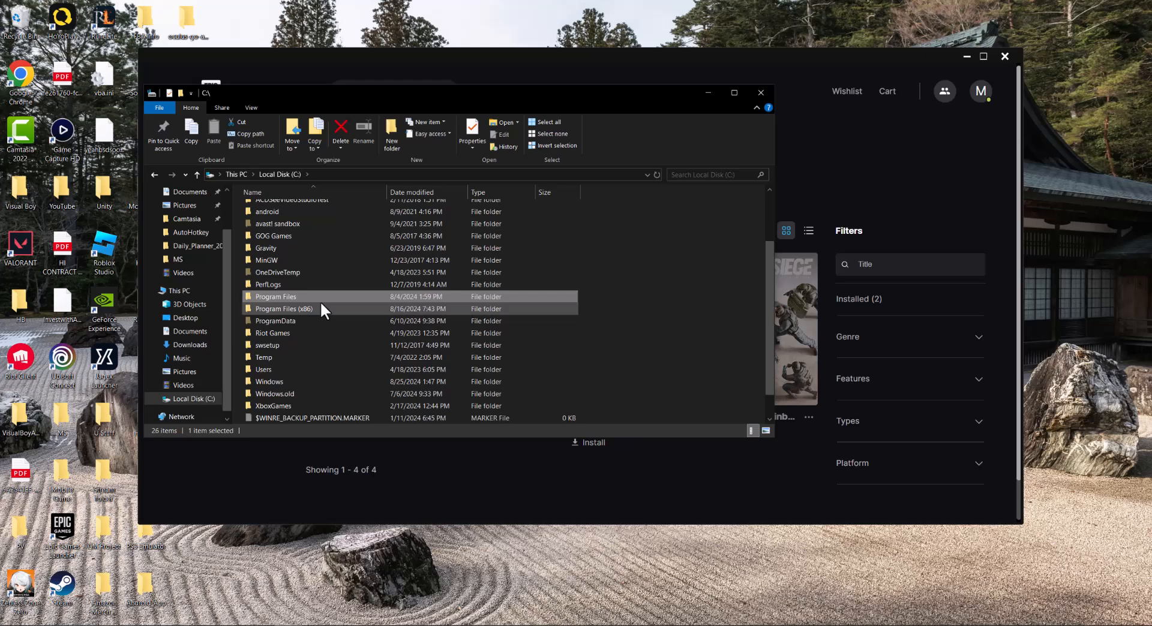
double_click(276, 296)
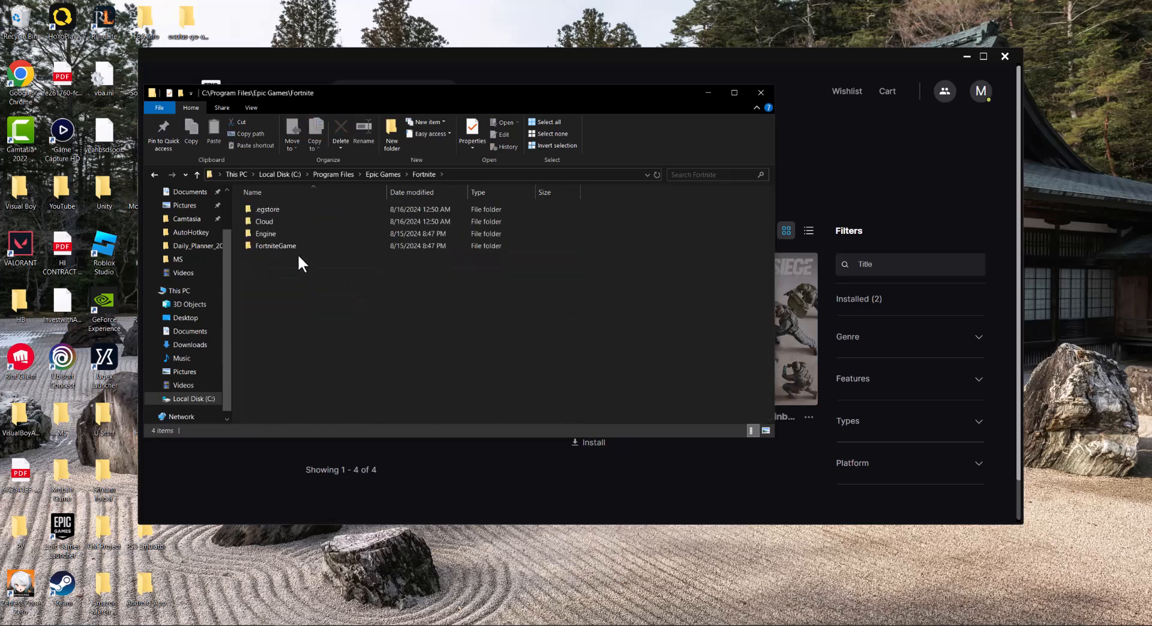
double_click(276, 245)
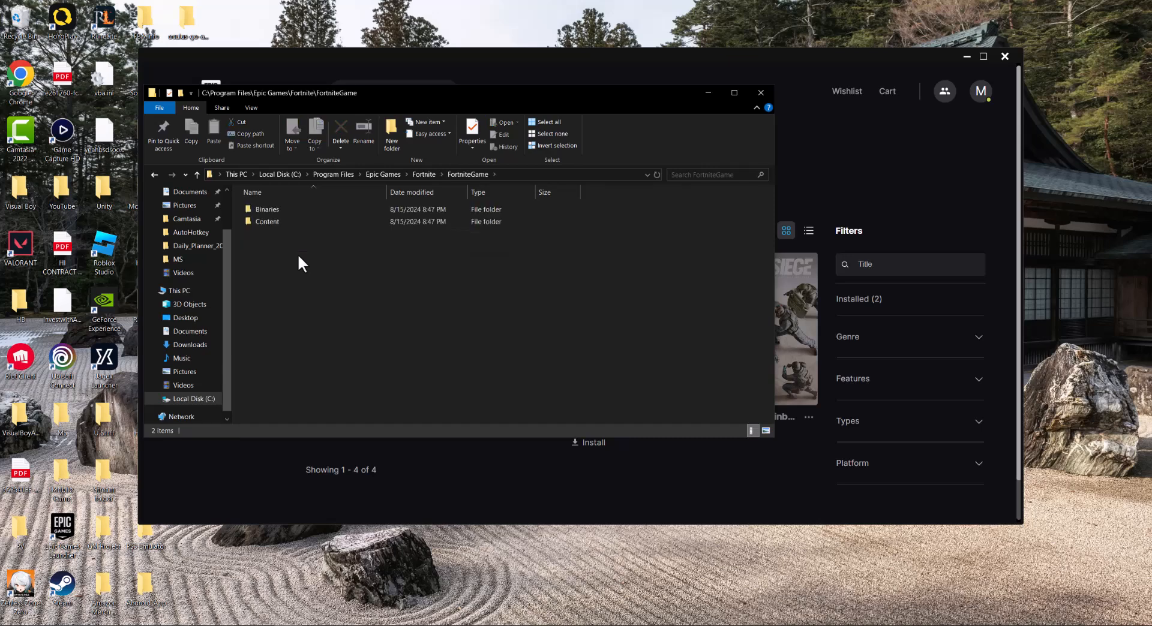
double_click(268, 209)
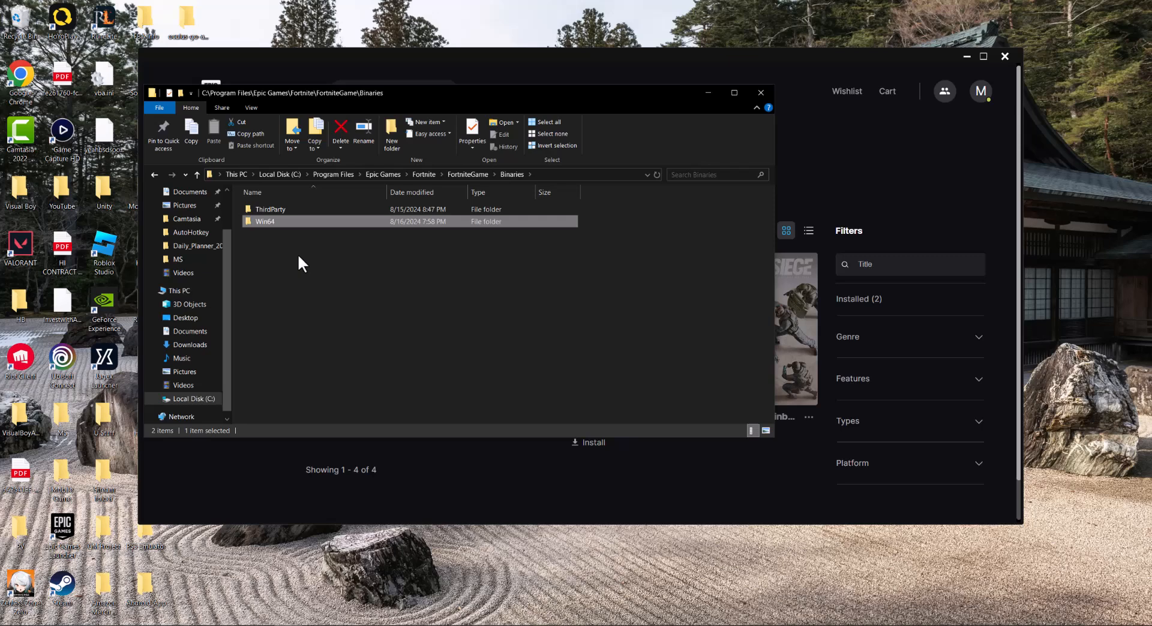
double_click(264, 221)
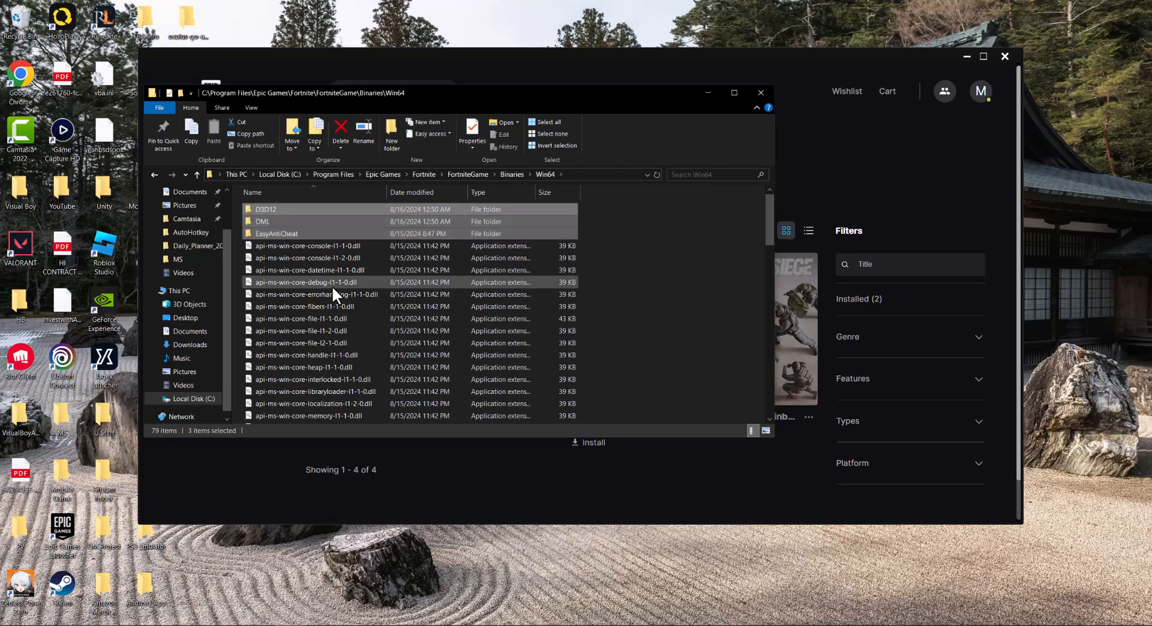
mouse_move(264, 208)
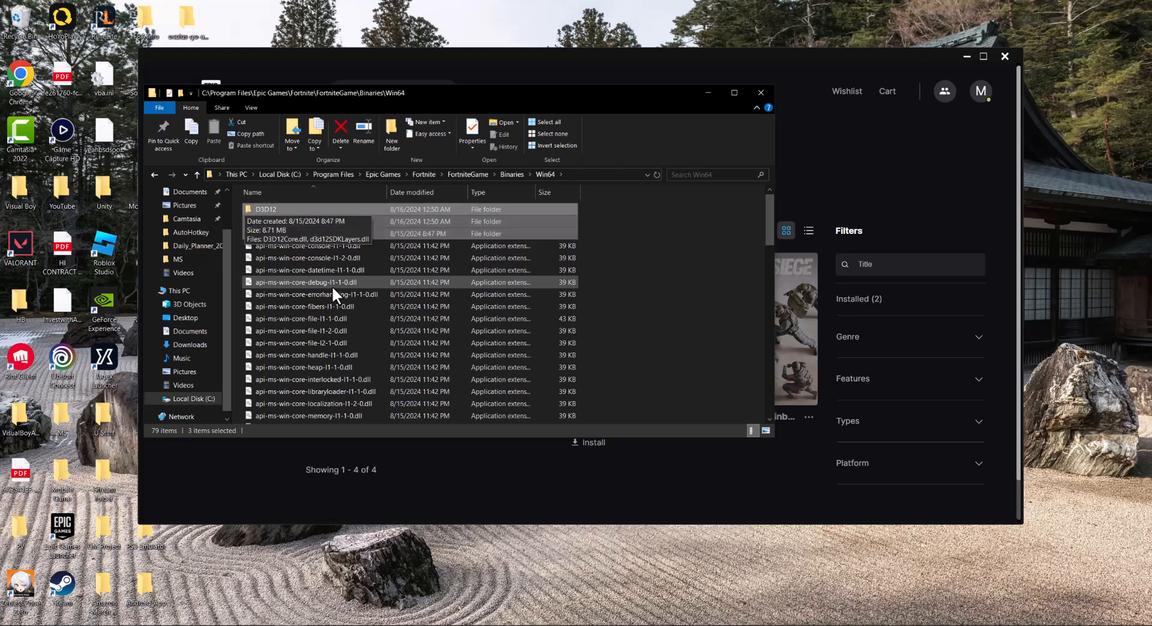
- Select the FortniteClient and FortniteLauncher executables in Win64 for removal
scroll(down, 3)
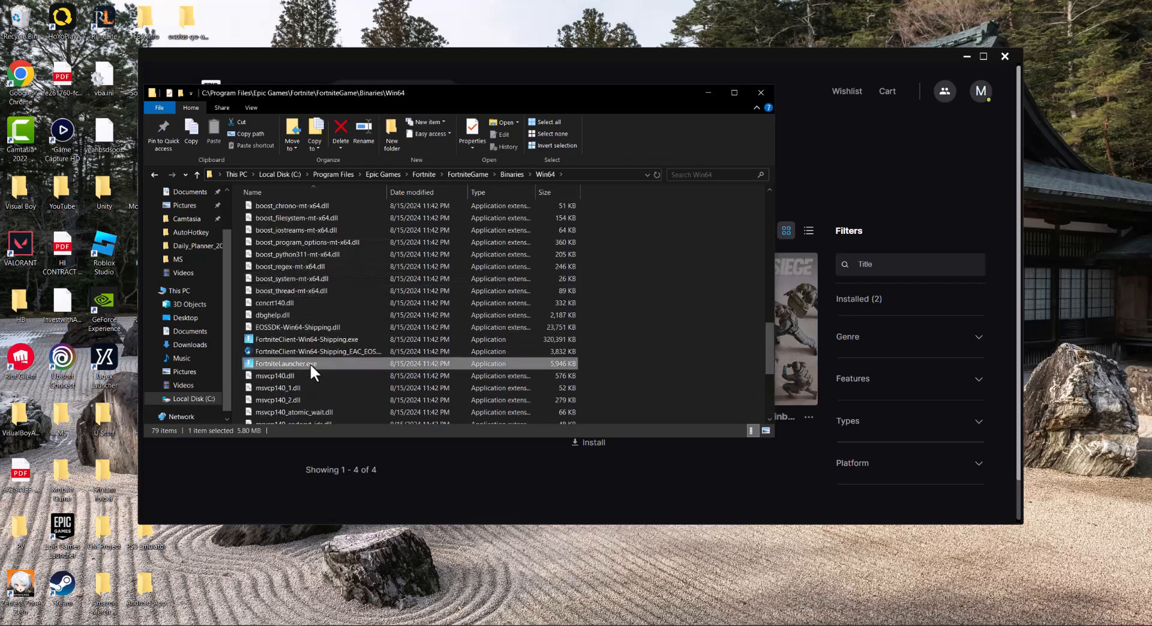
click(306, 340)
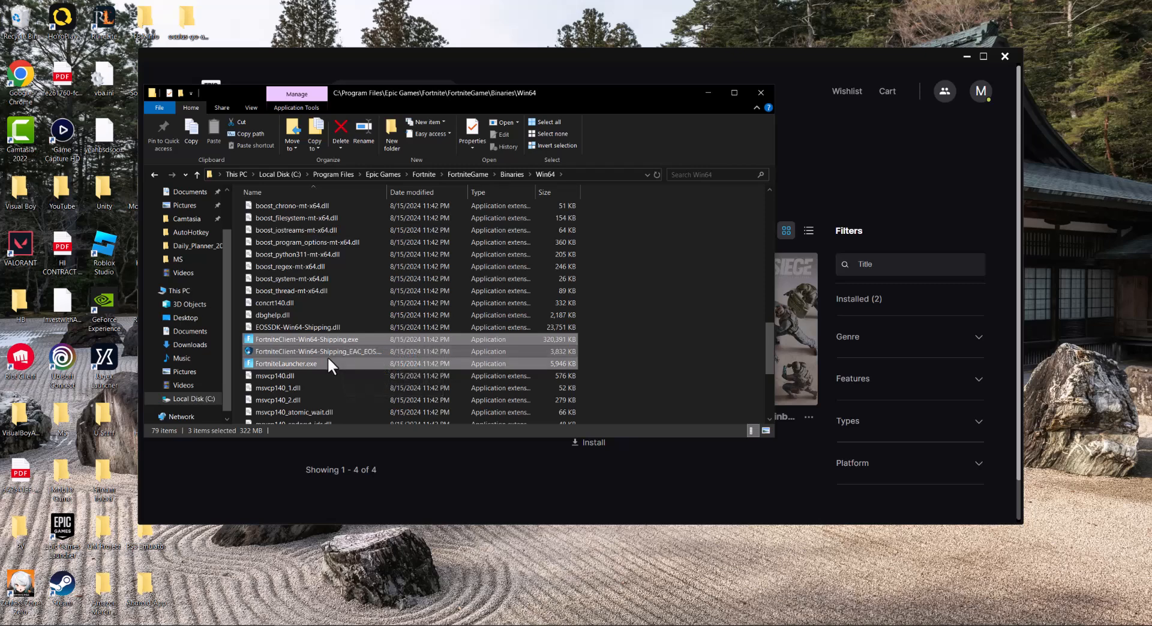
scroll(down, 3)
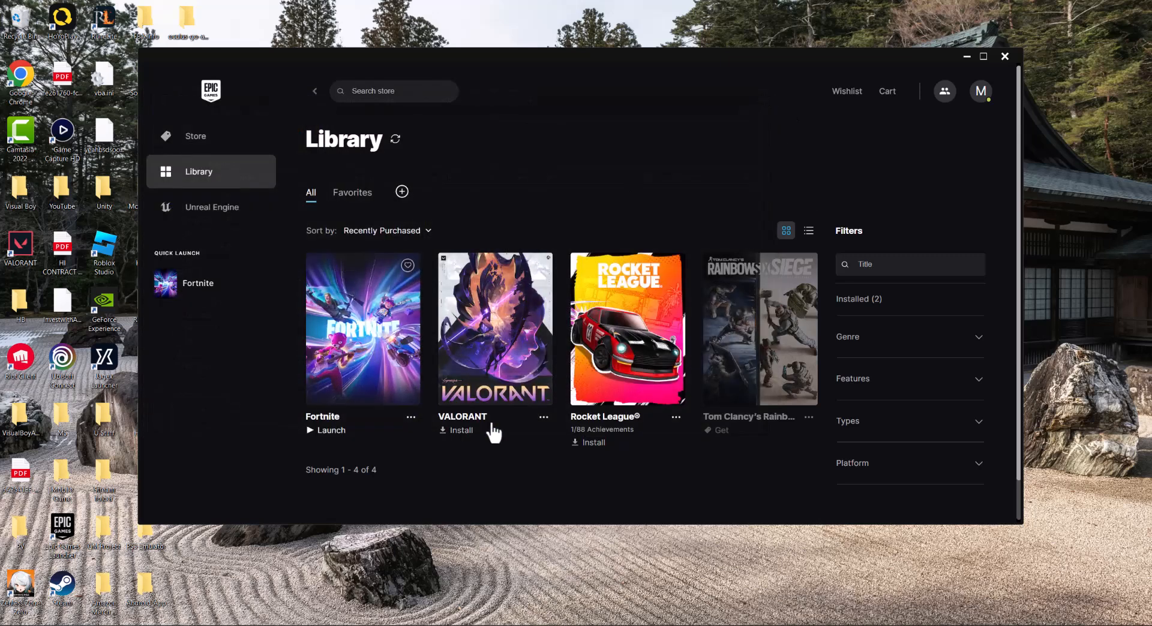
mouse_move(323, 261)
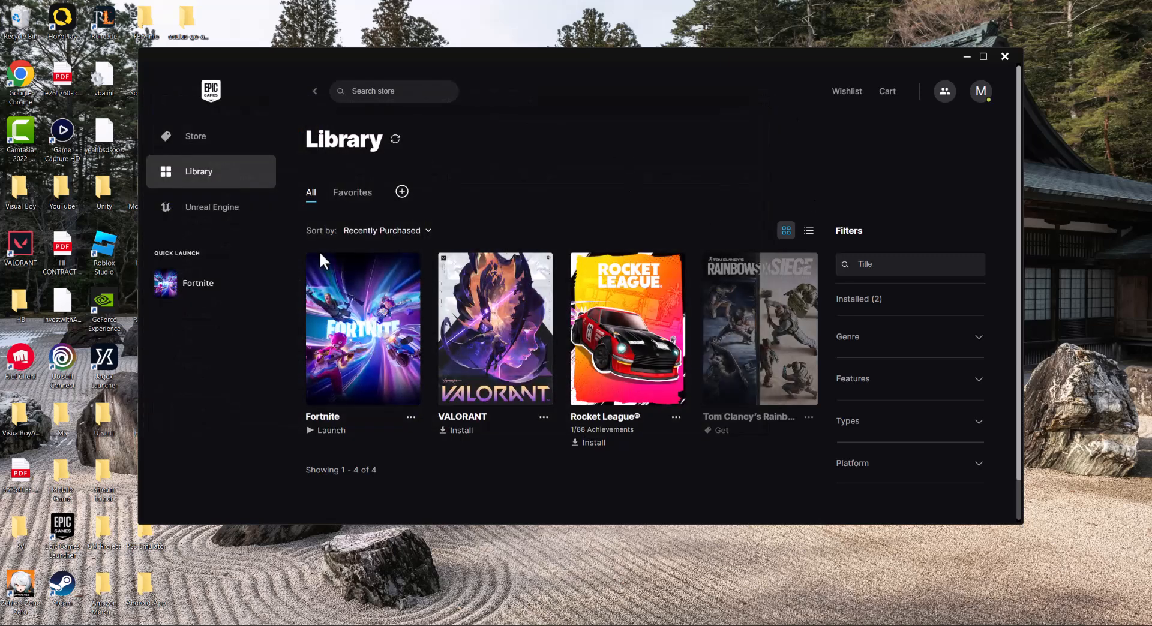
- Open Manage for the Fortnite tile to reach the Verify Files option
click(410, 418)
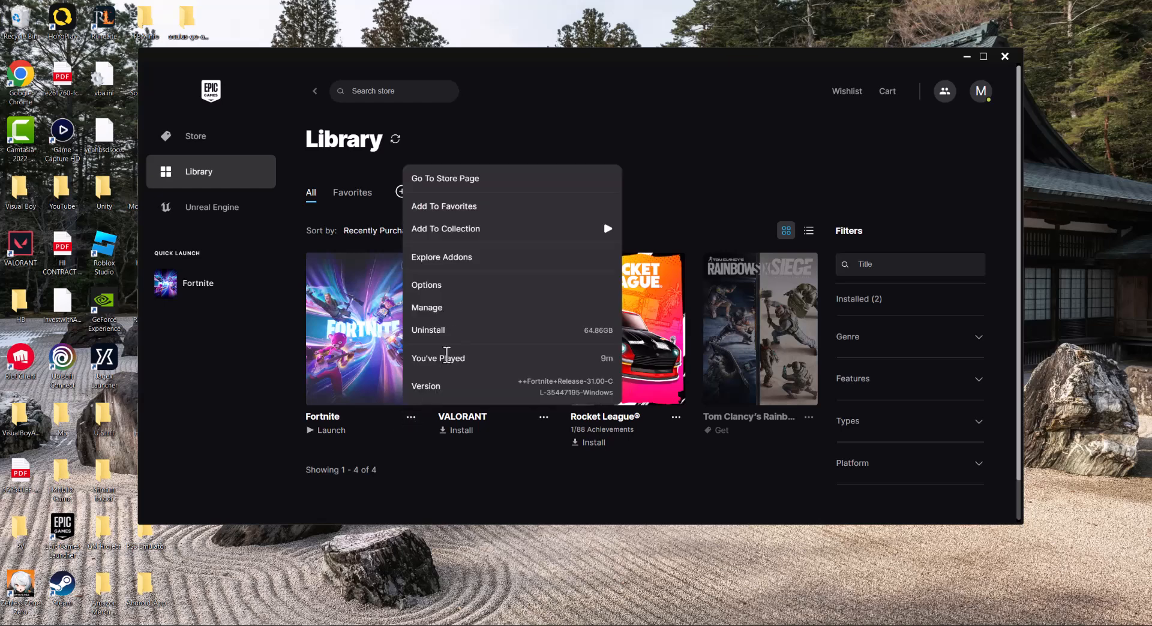
click(426, 307)
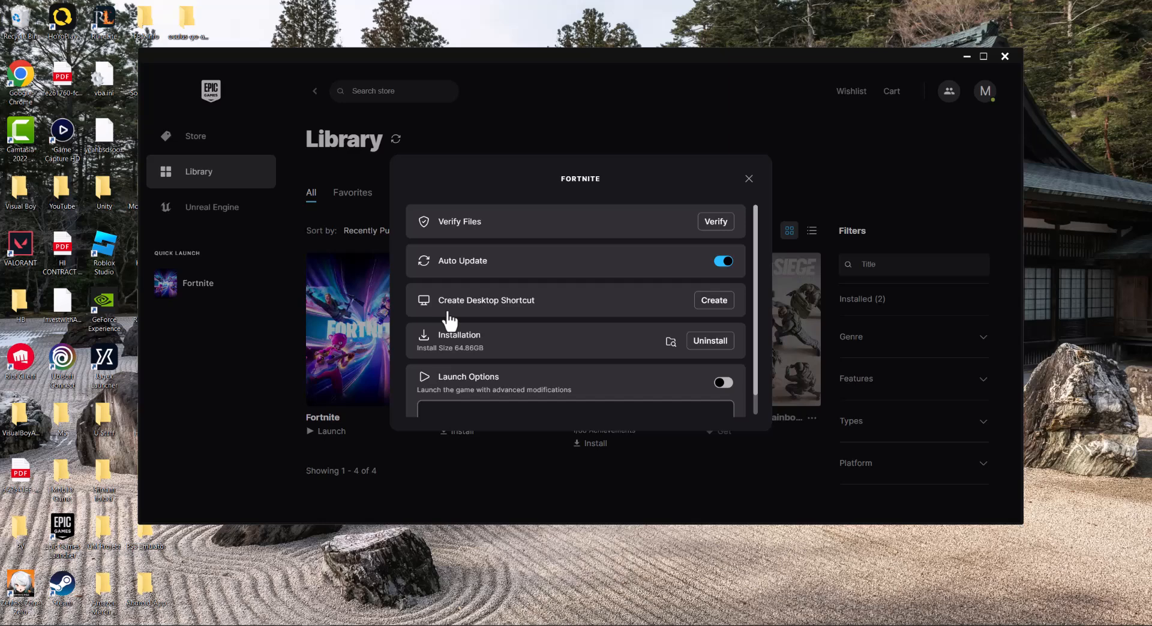
mouse_move(715, 222)
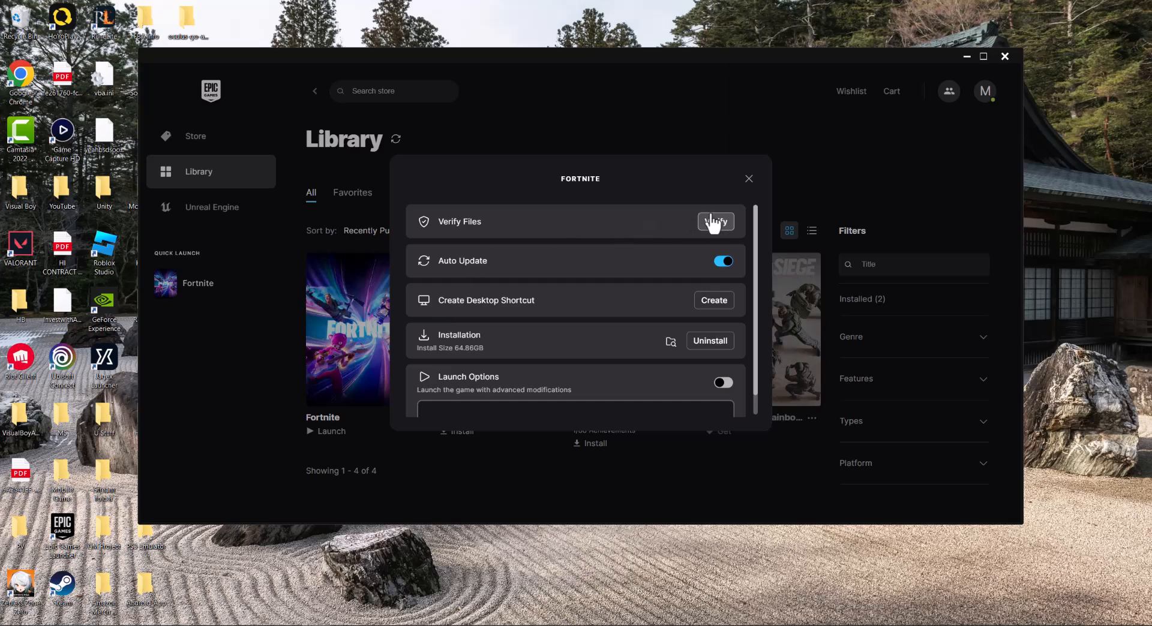